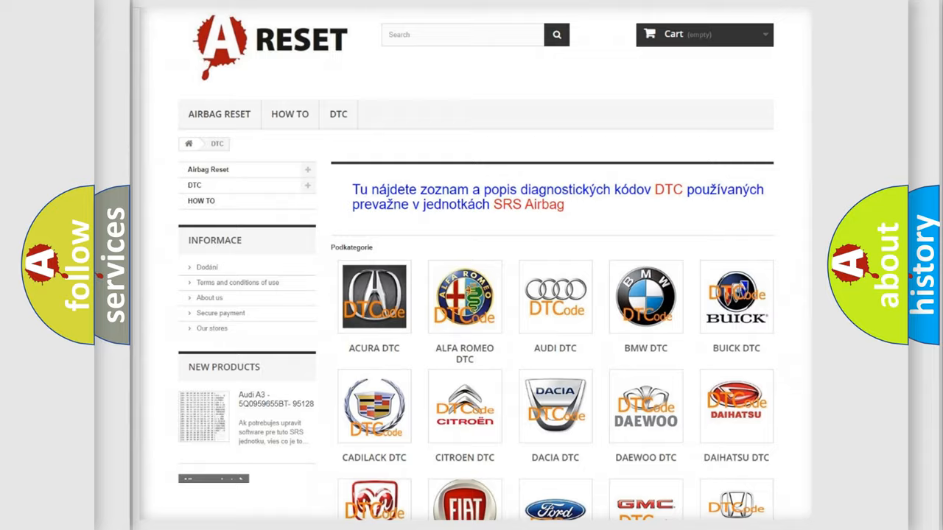
- Scroll the DTC brand grid and open the Jeep trouble code listing
scroll(down, 3)
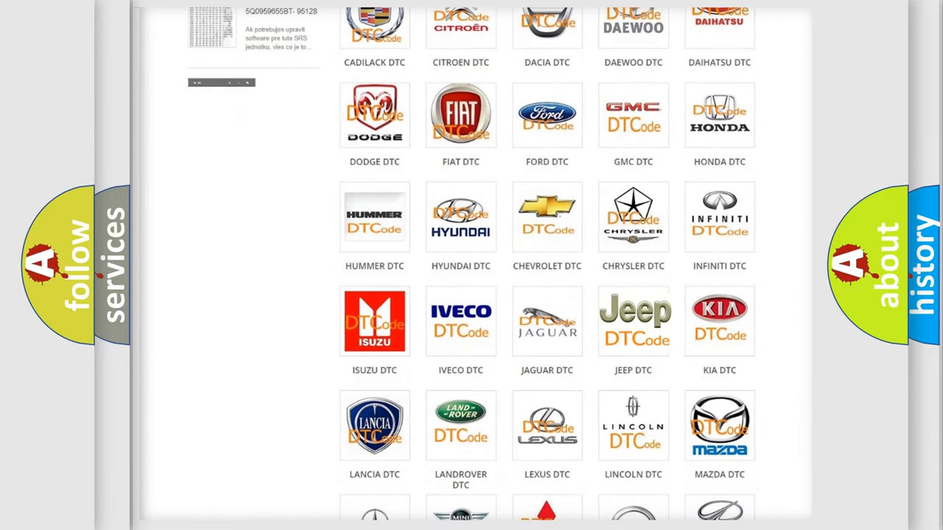
click(633, 321)
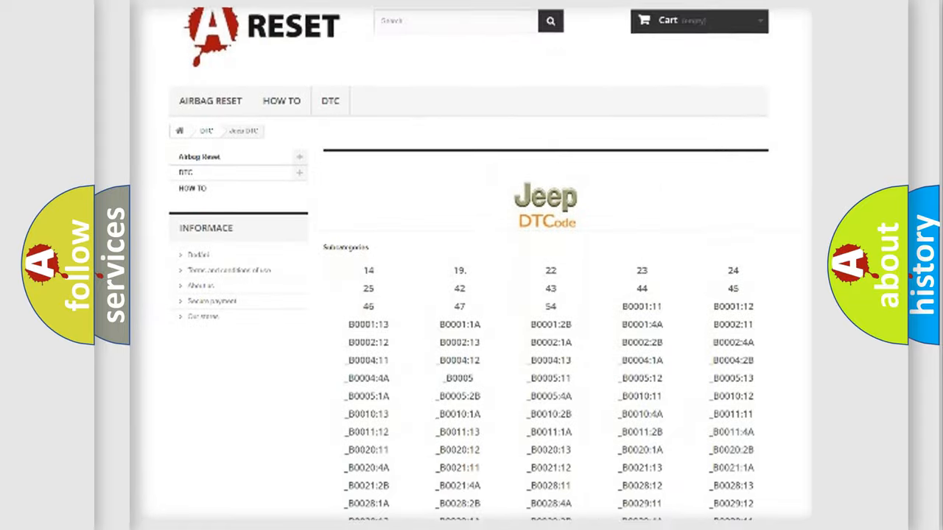
scroll(down, 3)
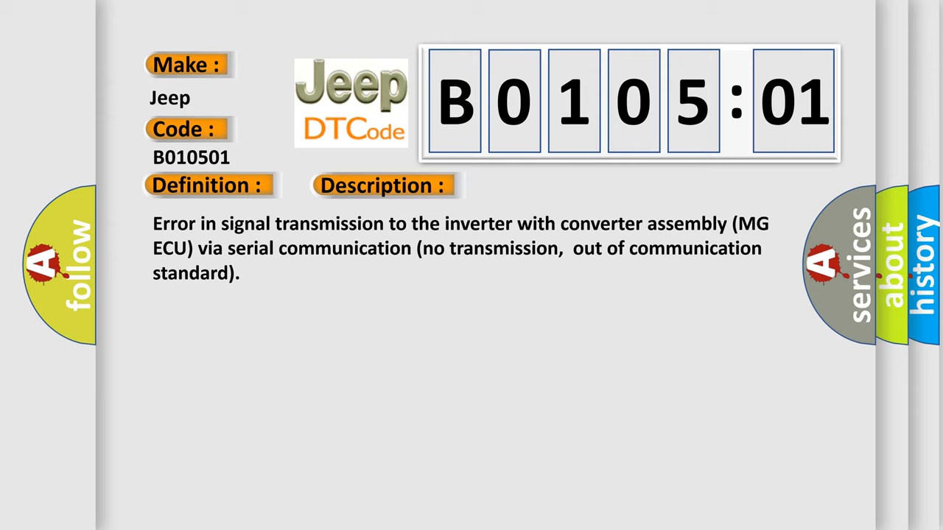
- Advance the slide animation to show the Cause heading and its fault text
click(540, 185)
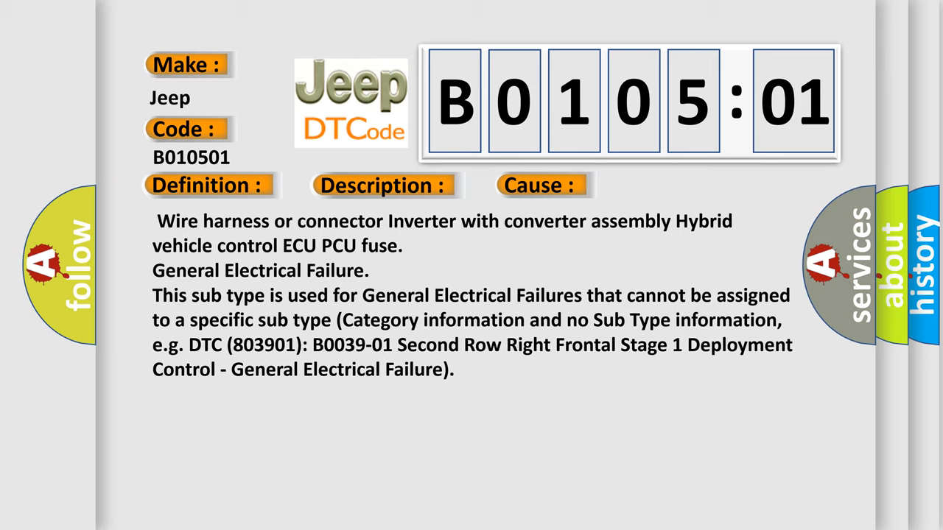